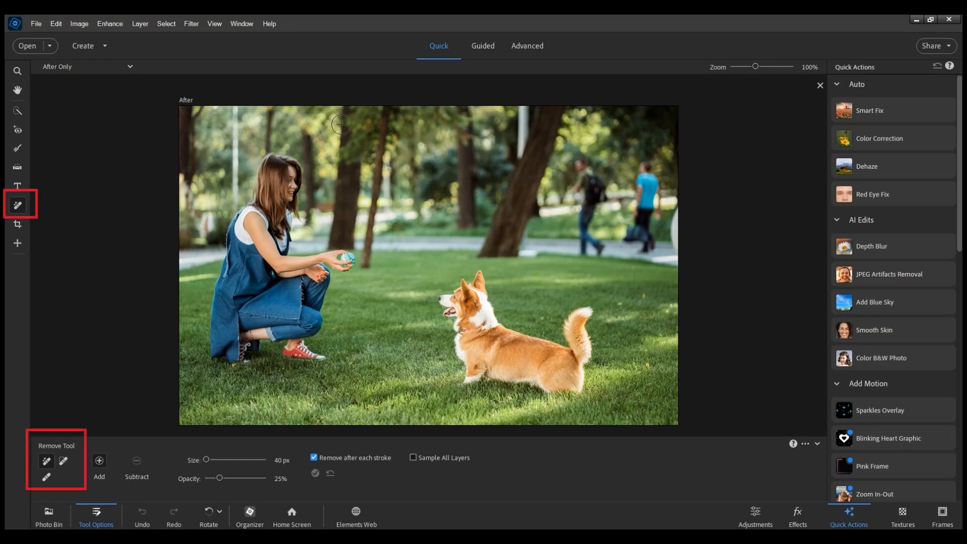
Switch to Advanced mode and select the Remove tool.
click(526, 46)
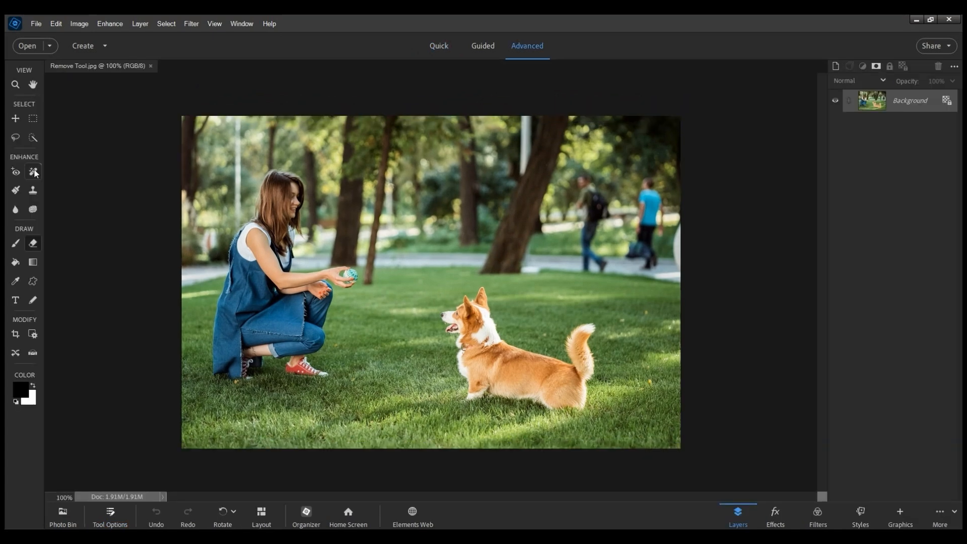
click(33, 173)
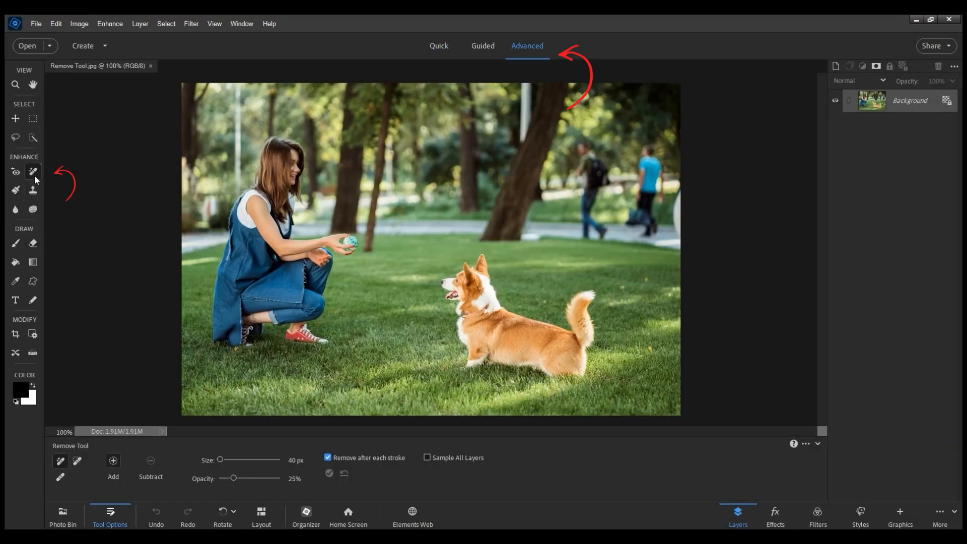
In Quick mode, brush the Remove tool over the walking man in the blue shirt.
click(439, 46)
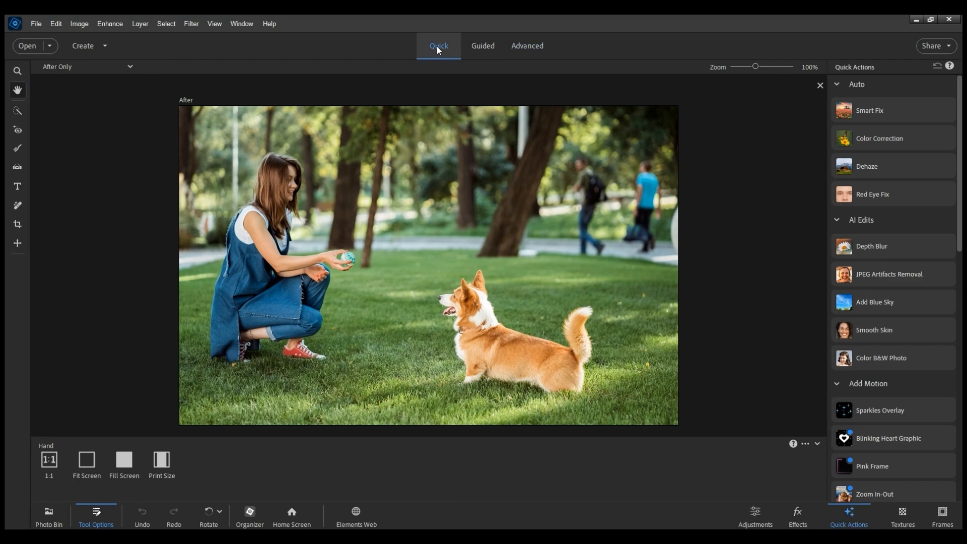
click(17, 205)
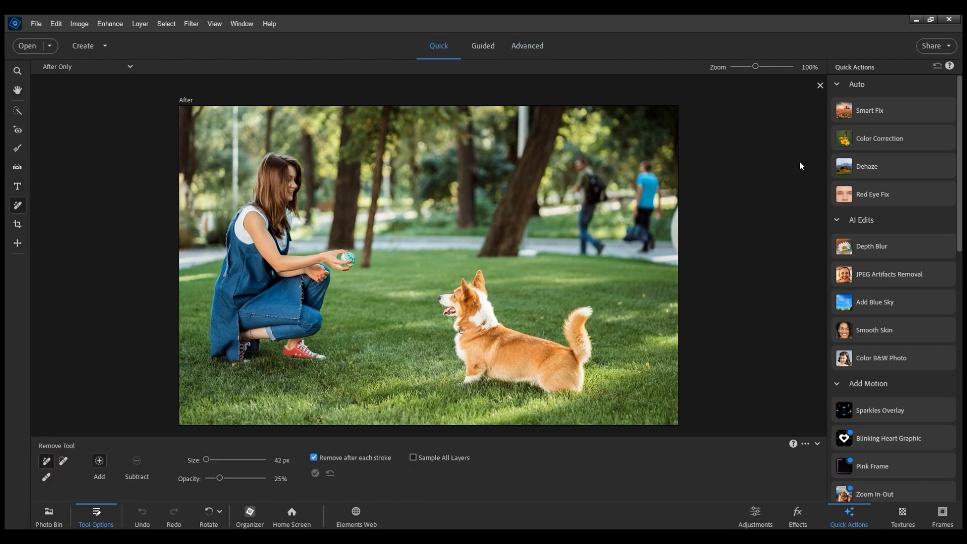
click(648, 206)
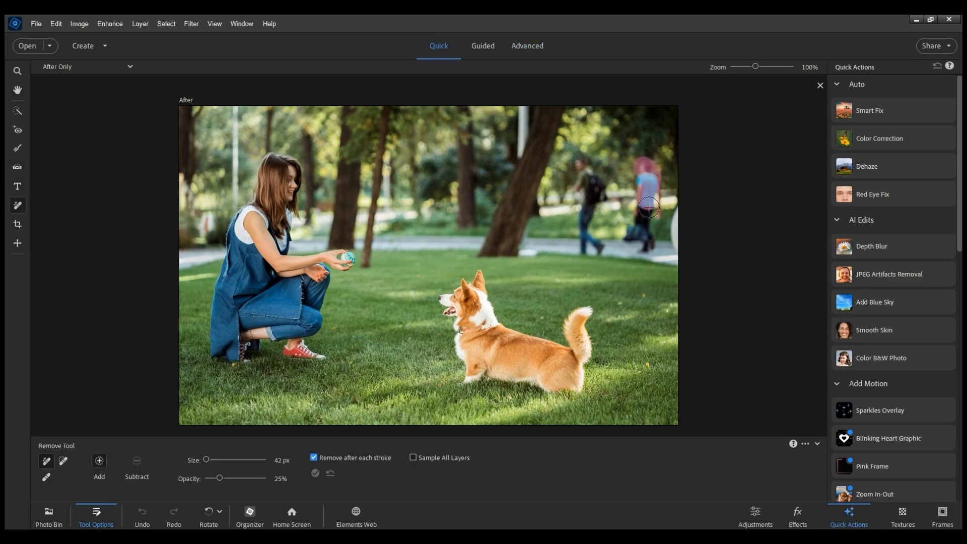
drag(648, 206, 639, 182)
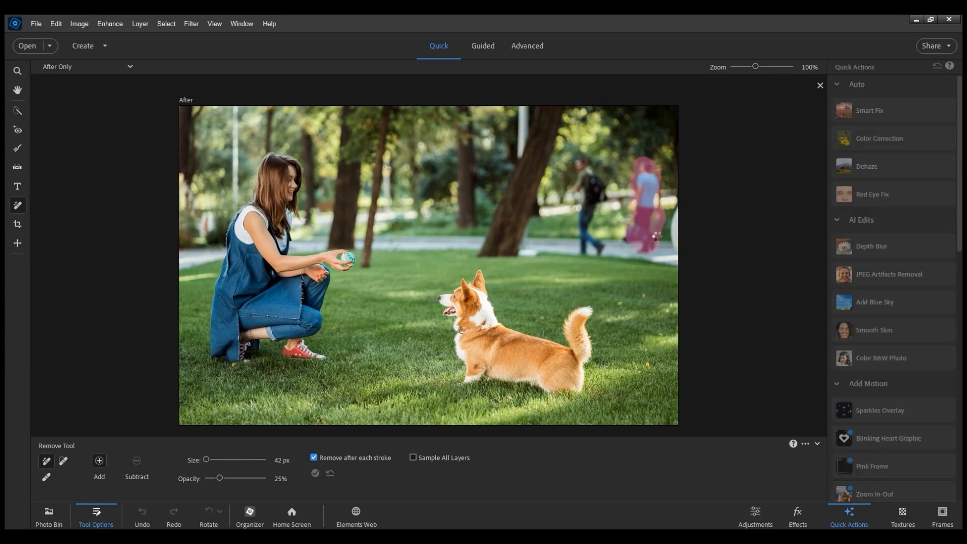
click(657, 236)
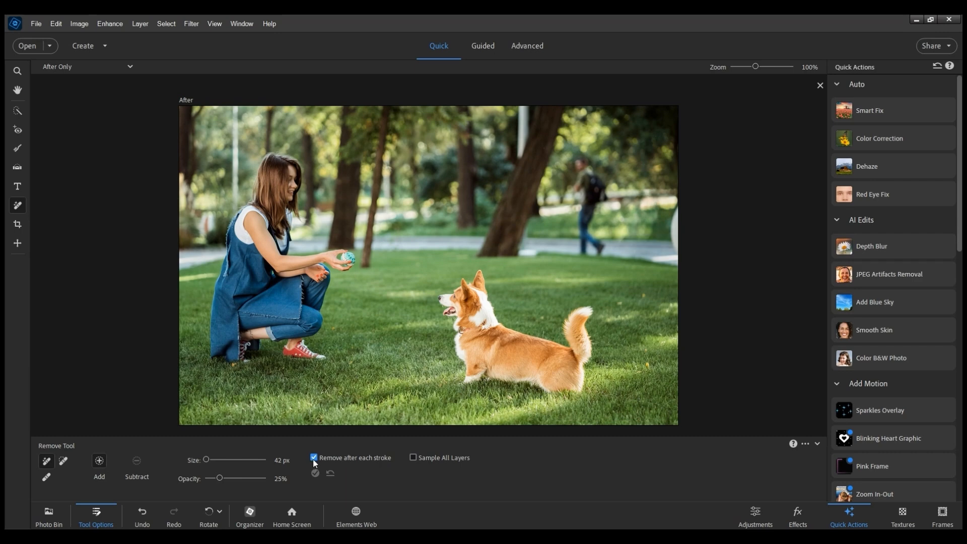
Turn off removal after each stroke, mark the backpack walker, trunk and edge figure, then remove.
click(313, 458)
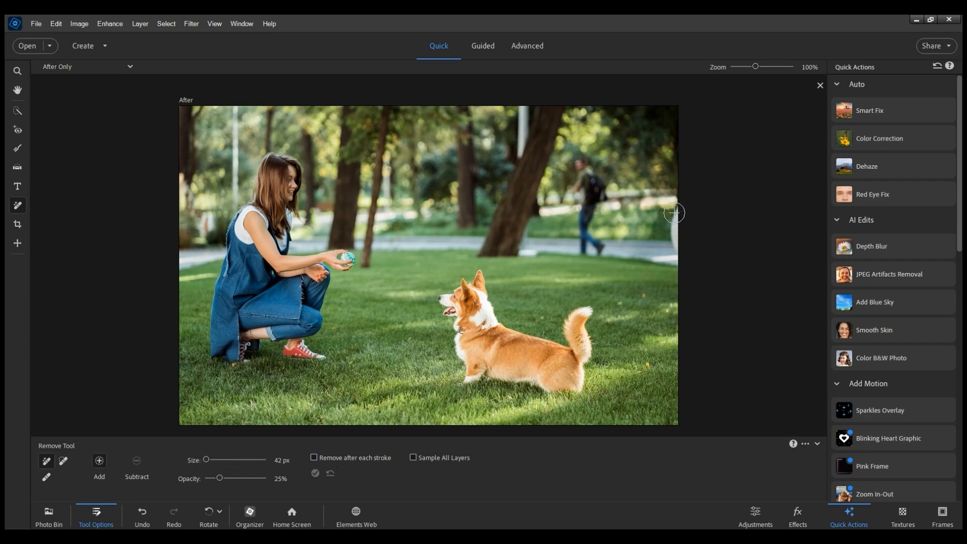
drag(674, 212, 598, 252)
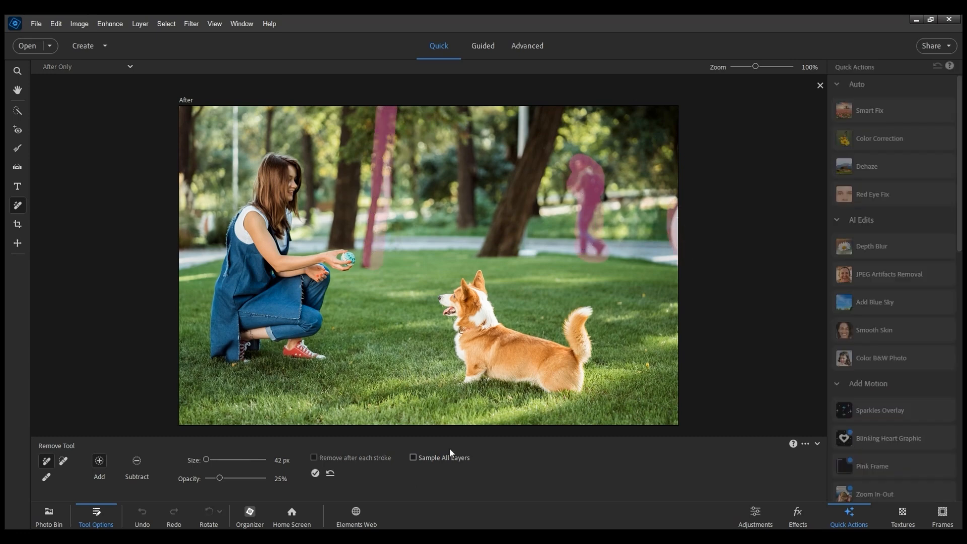
click(315, 473)
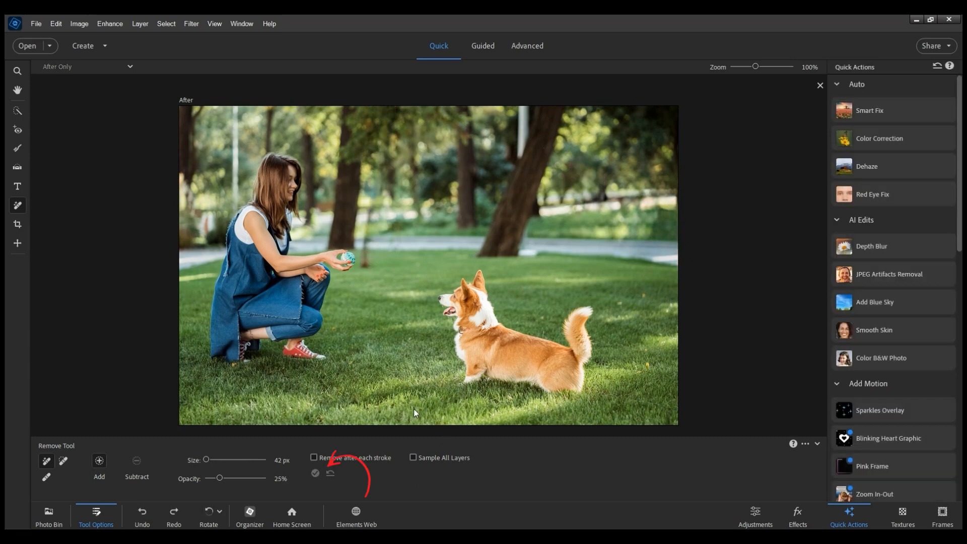
mouse_move(384, 309)
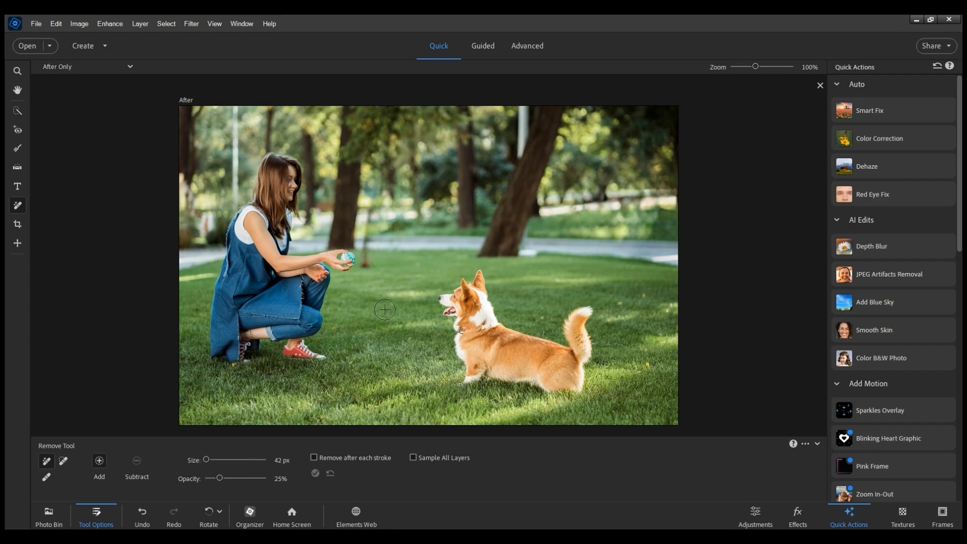
mouse_move(378, 203)
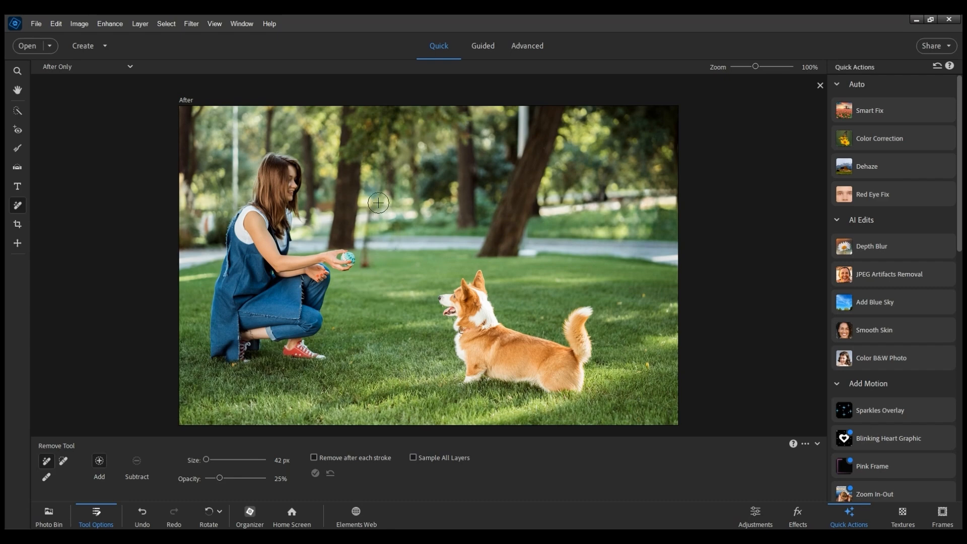
Touch up the leftover trunk area, then switch to the Guided workspace.
drag(378, 202, 370, 259)
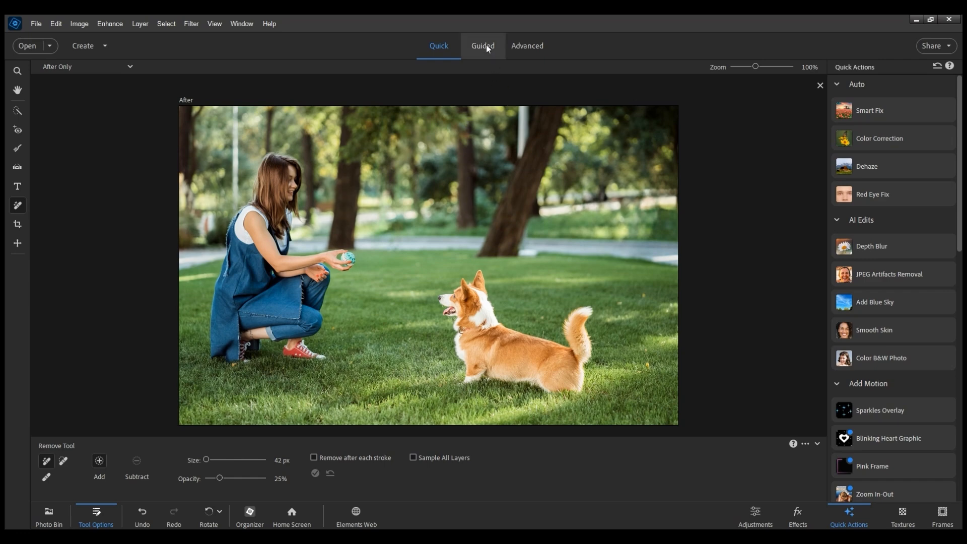
click(482, 46)
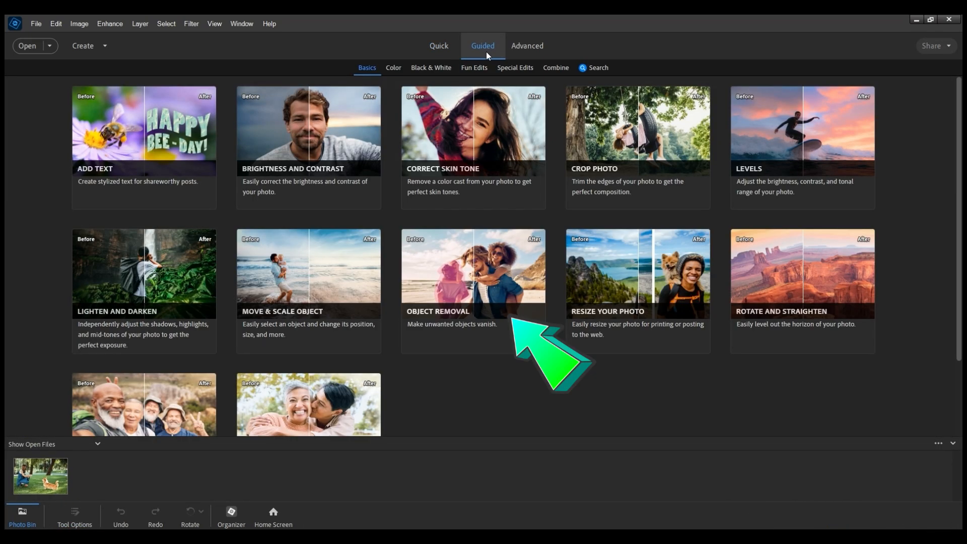
mouse_move(475, 307)
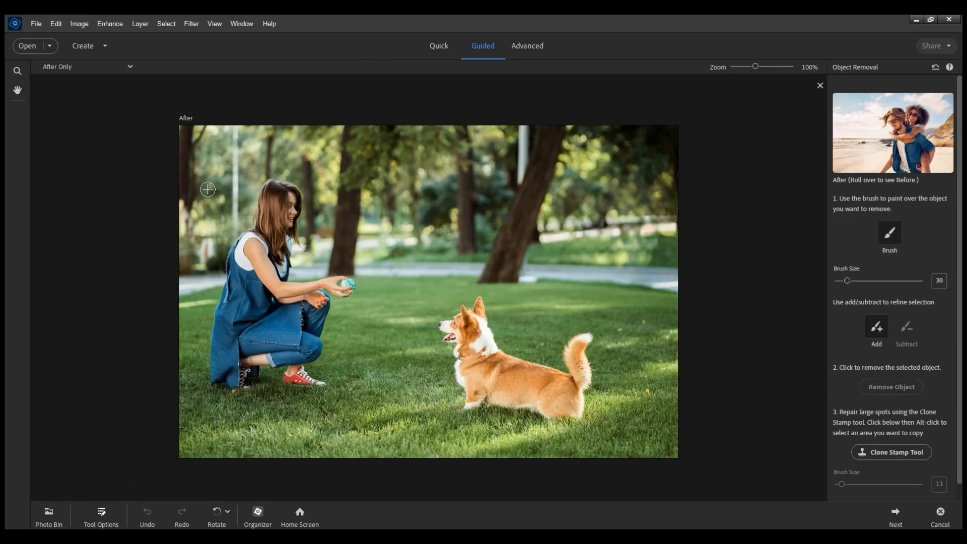
mouse_move(233, 138)
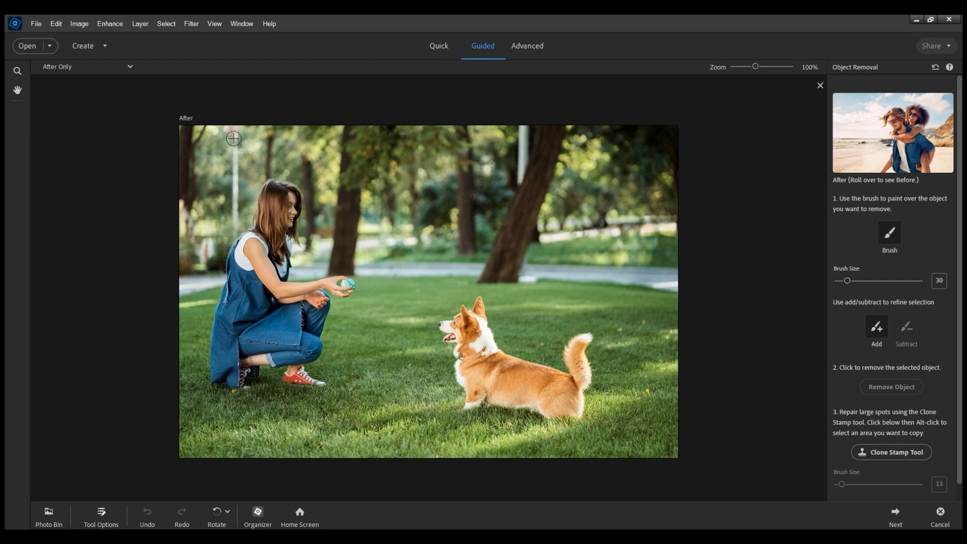
In Object Removal, brush over the thin pale left trunk and remove it.
drag(233, 138, 230, 234)
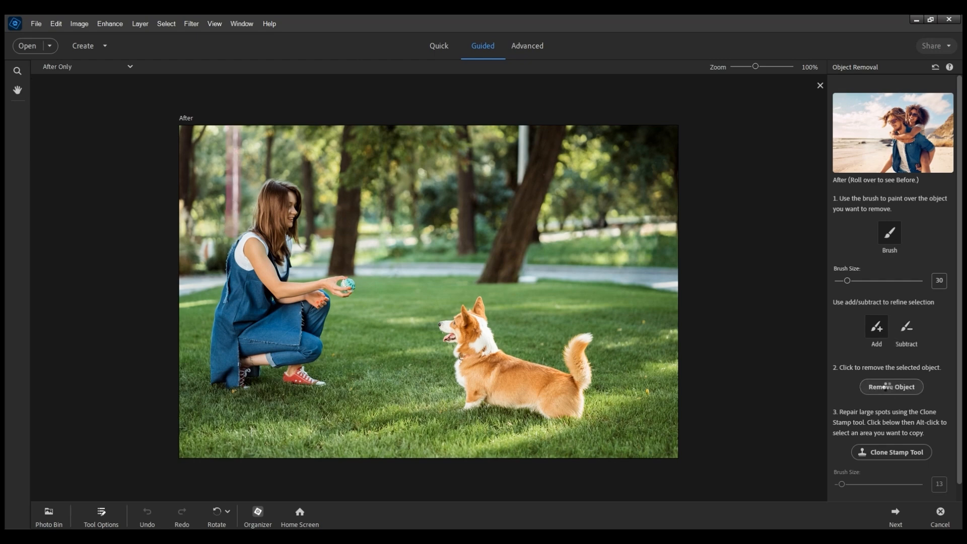
click(890, 386)
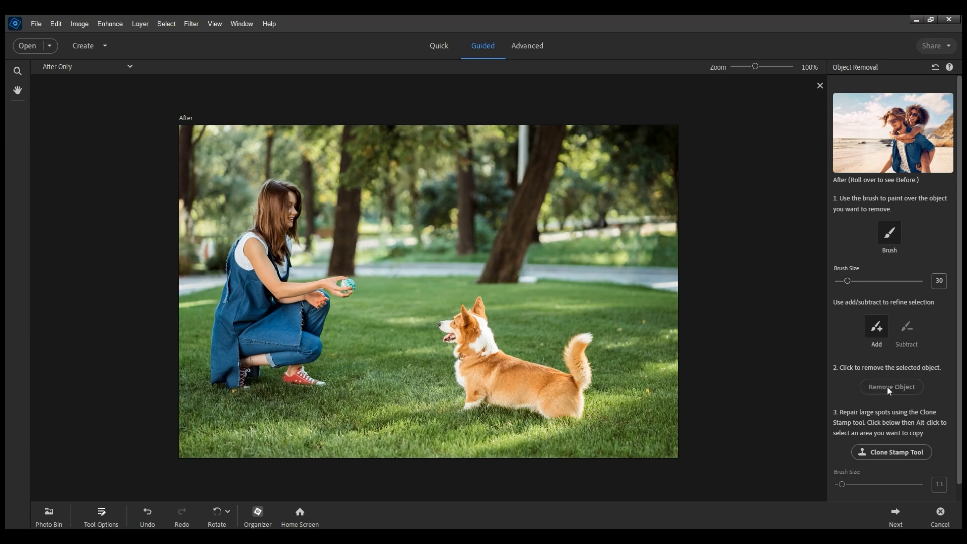